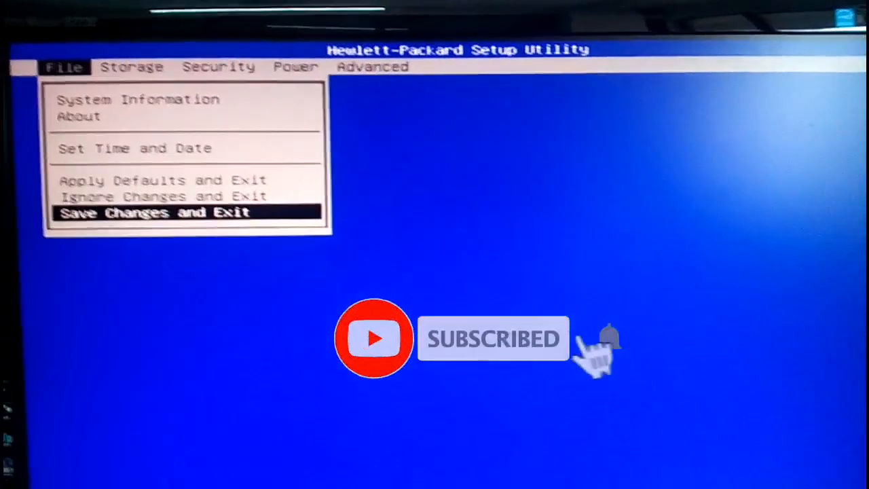
# Move from the Power menu to the Advanced menu showing Onboard Devices and Device Options
pyautogui.click(142, 50)
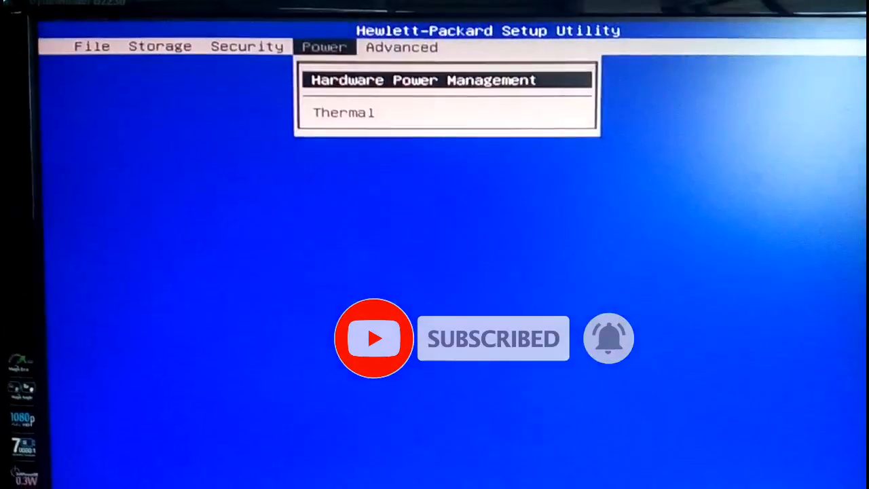
pyautogui.click(400, 46)
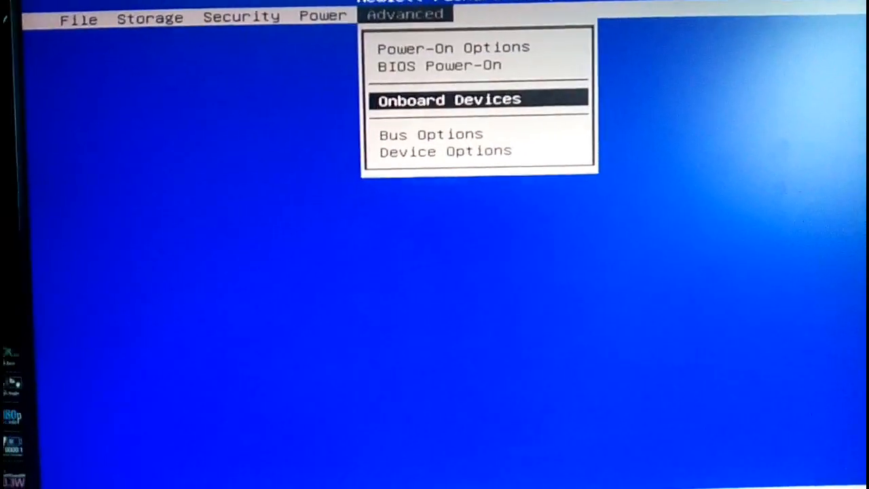
# Highlight Device Options, then return to the File menu's save-and-exit options
pyautogui.press('Down')
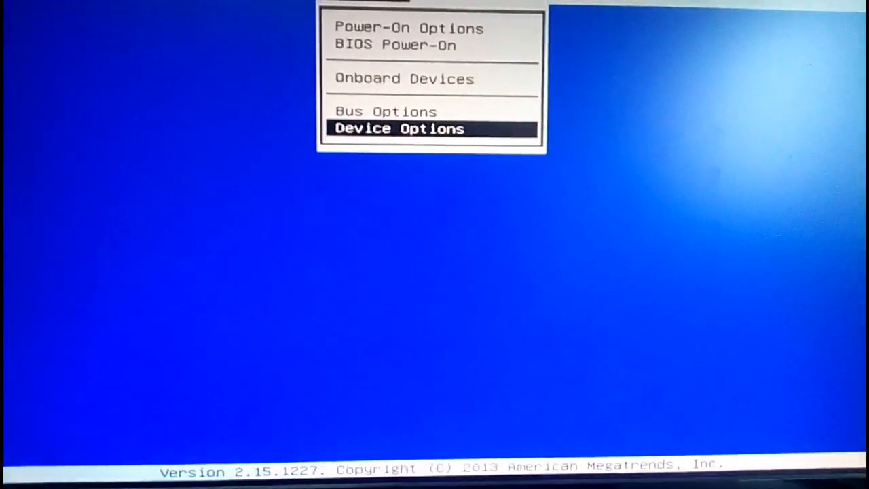
pyautogui.press('Escape')
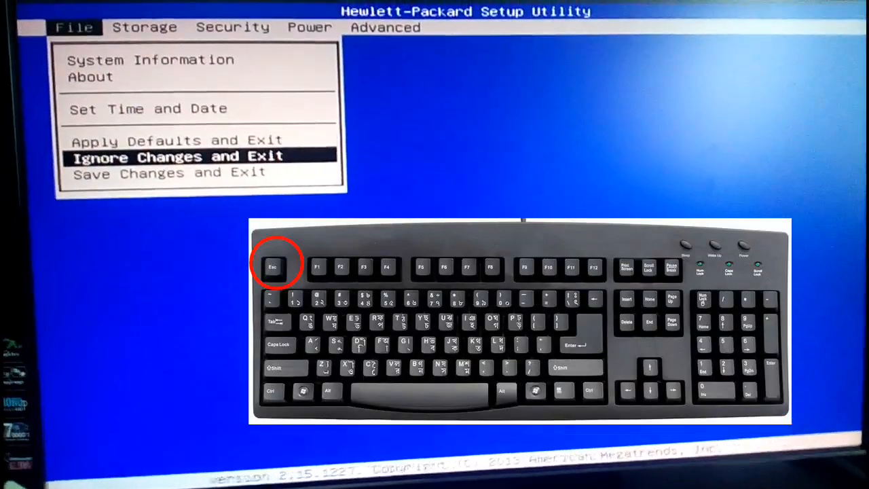